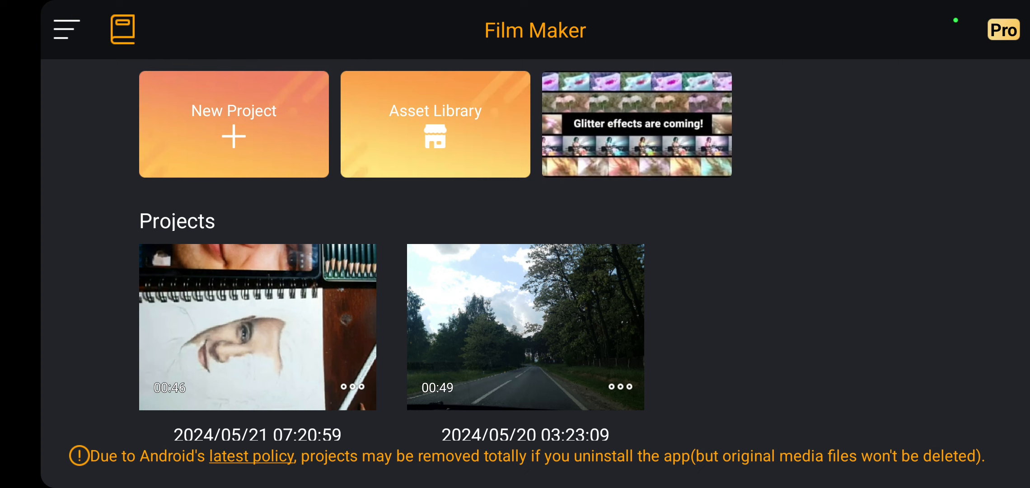
Enter the Asset Library from the home screen and show the Green Screen collection
left_click(435, 124)
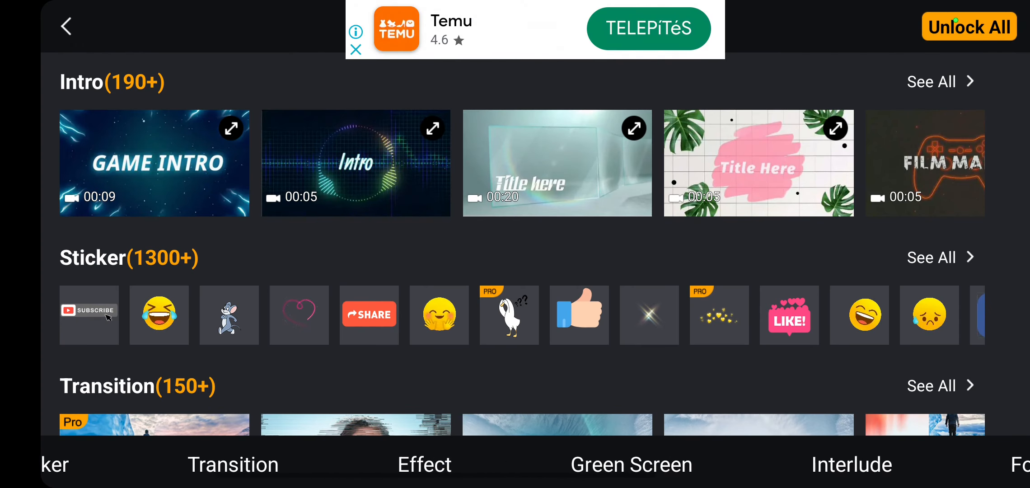
left_click(629, 464)
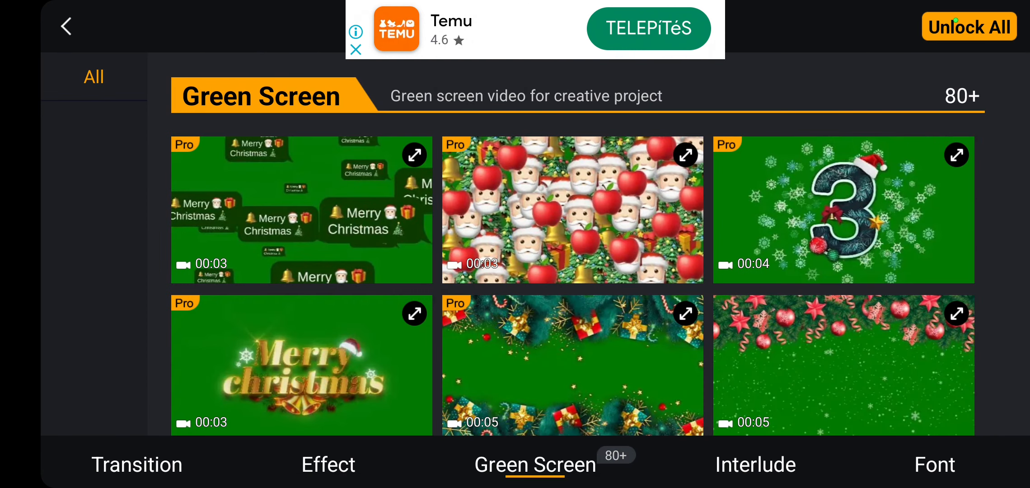
Start downloading the 3-second Christmas tree green-screen clip into a preview
scroll("down", 3)
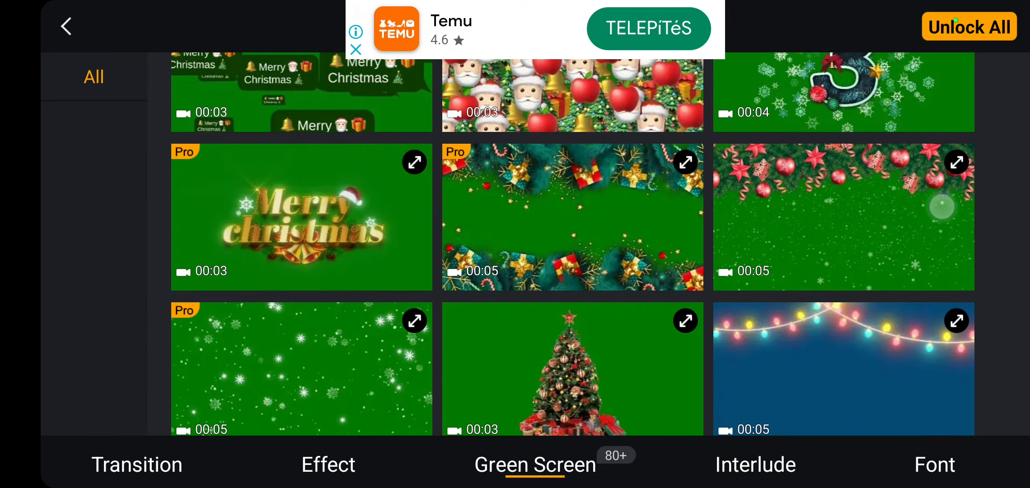
scroll("down", 3)
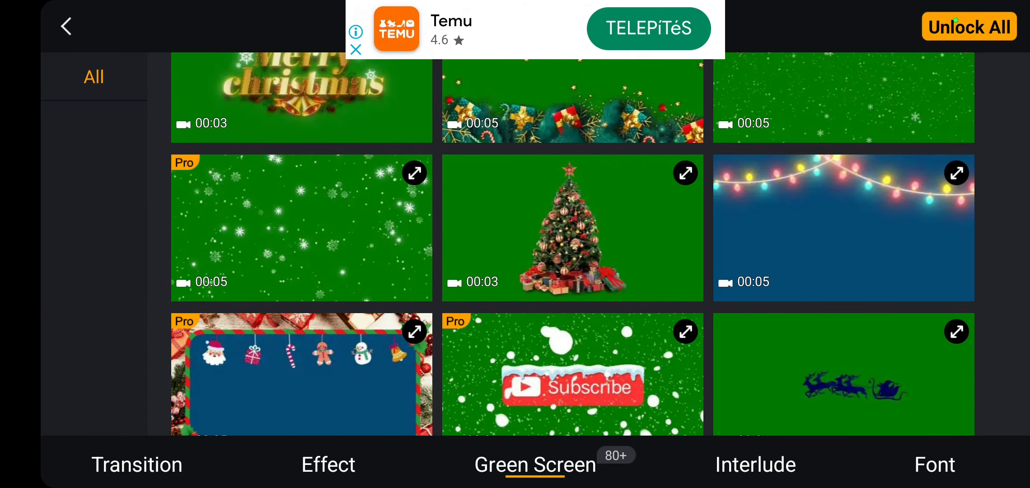
left_click(571, 228)
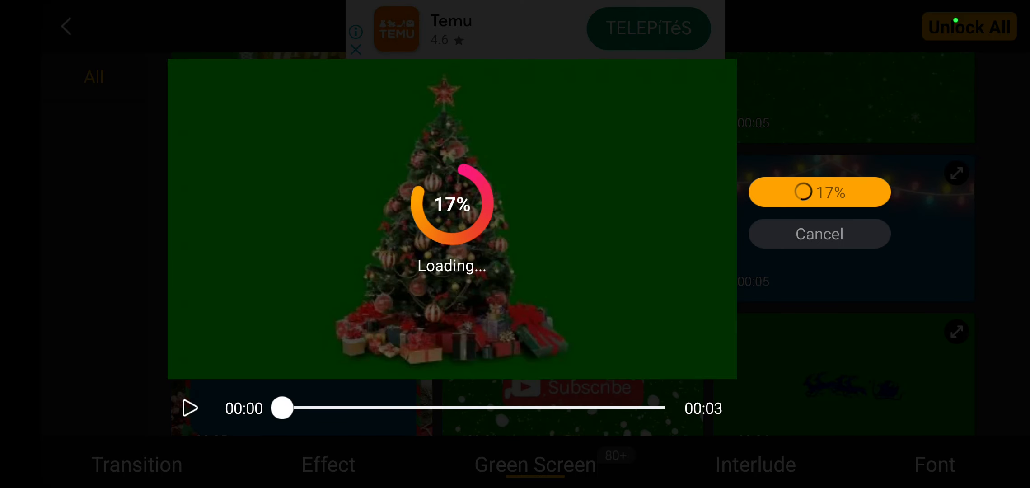